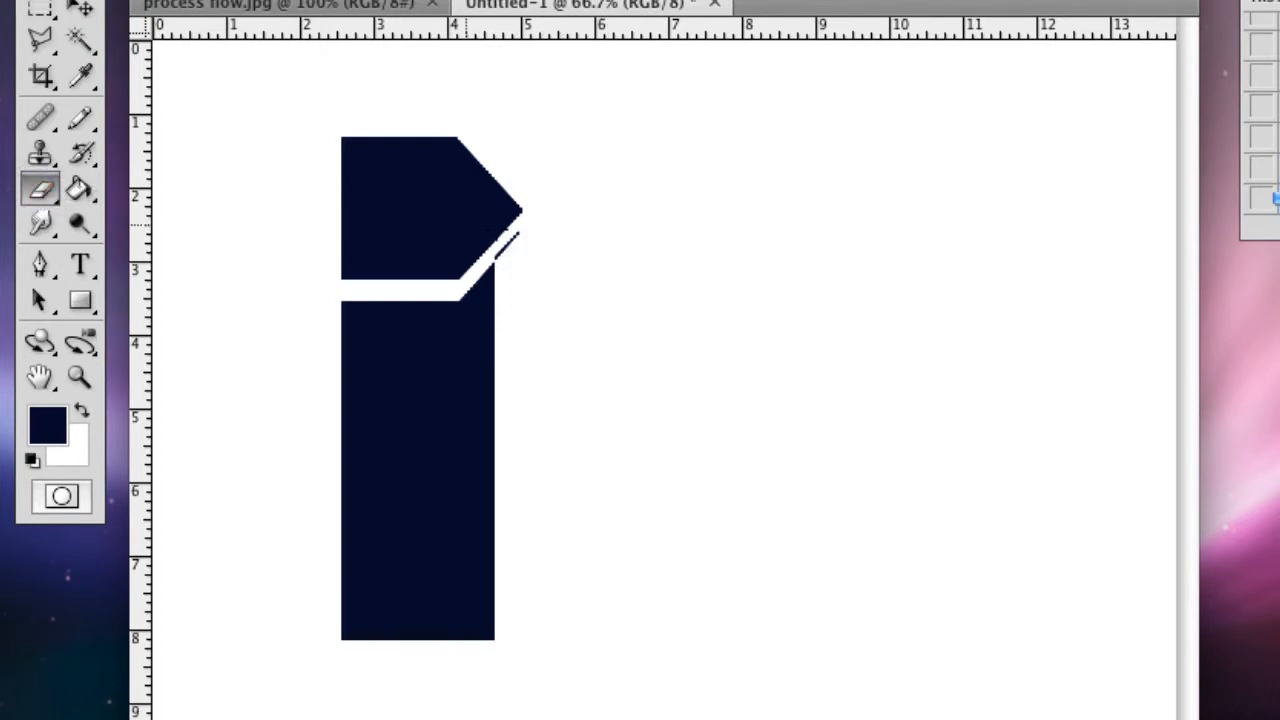
- Select the Zoom tool to prepare for magnifying the navy letter shape
{"action": "left_click", "coordinate": [80, 376]}
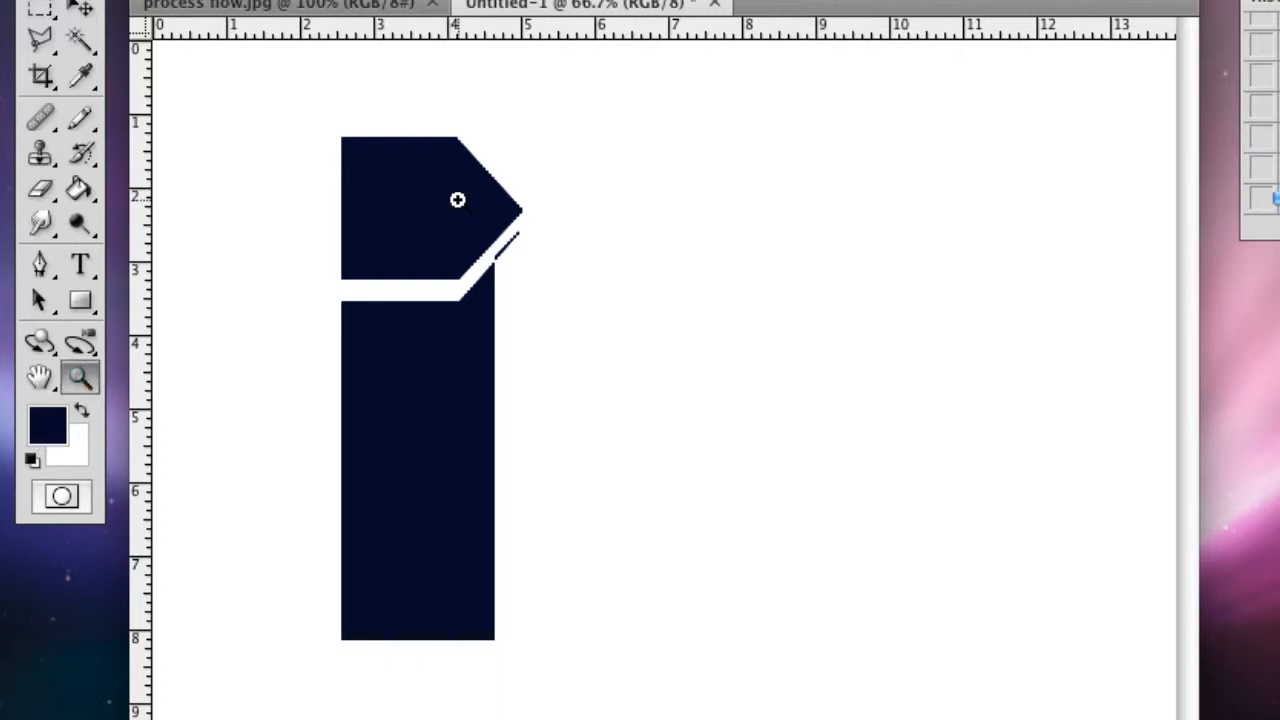
- Zoom in to about 439% on the white diagonal notch and stray navy sliver
{"action": "left_click", "coordinate": [458, 200]}
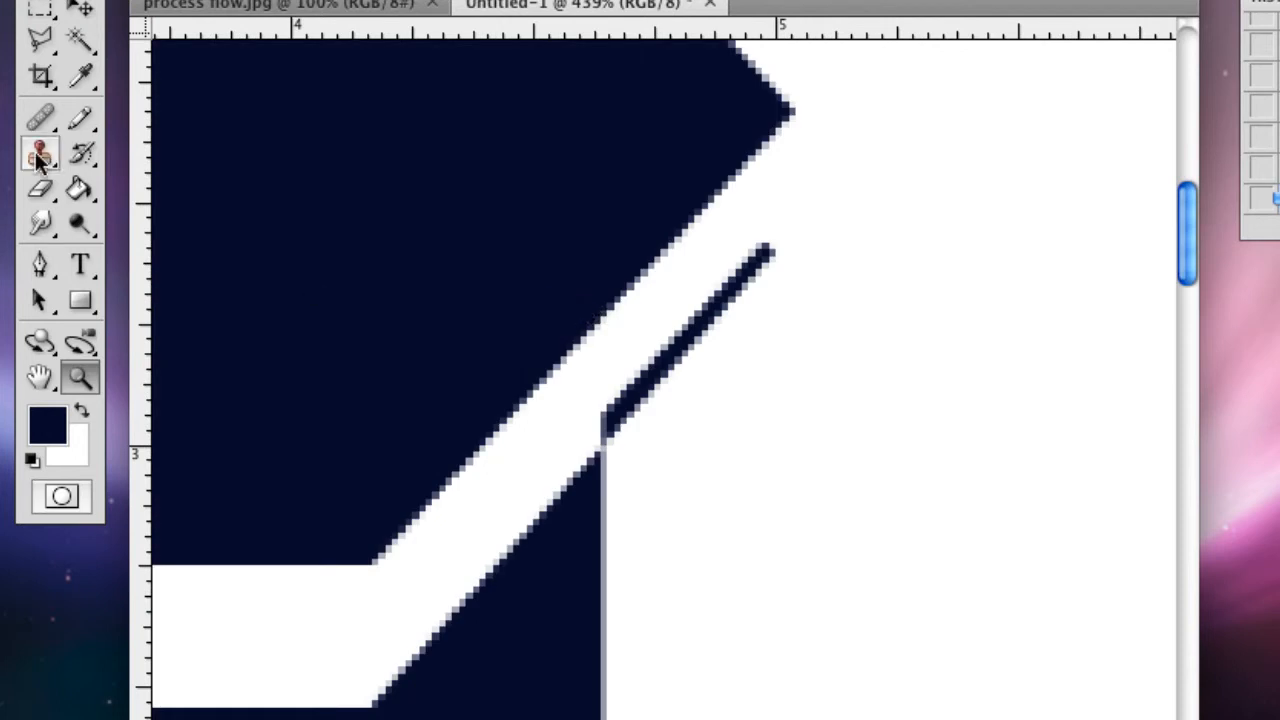
{"action": "mouse_move", "coordinate": [42, 164]}
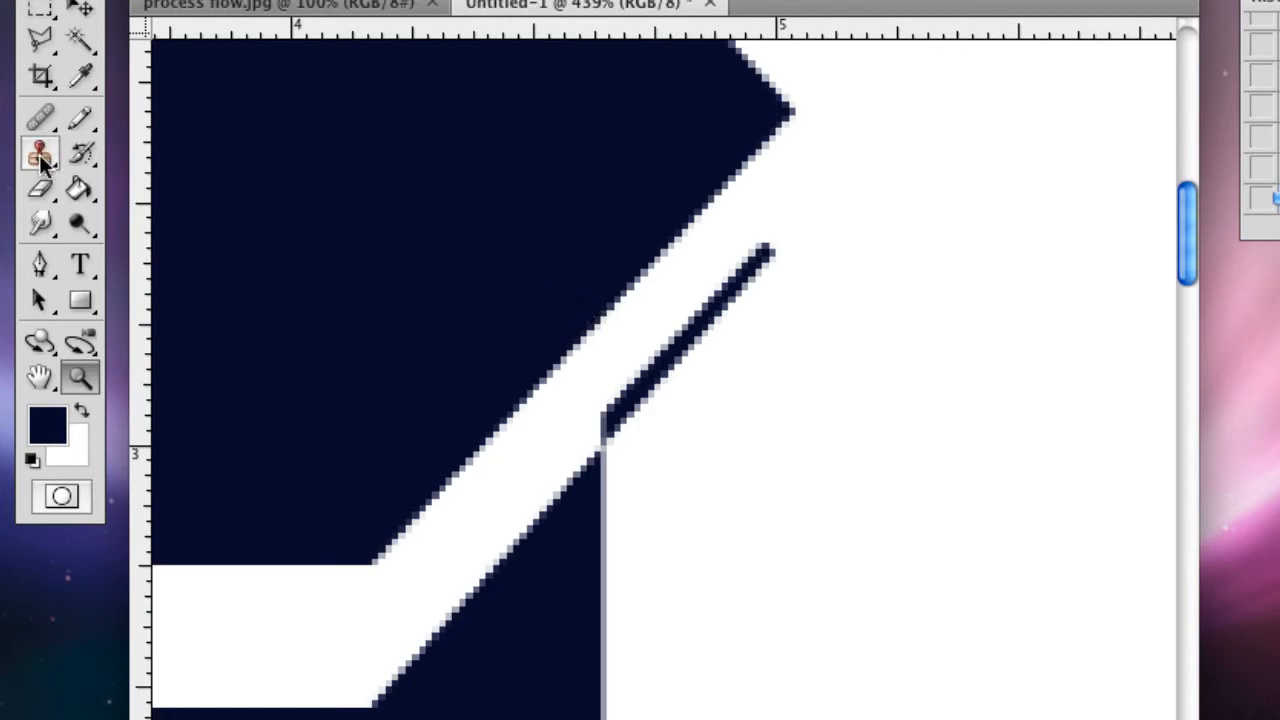